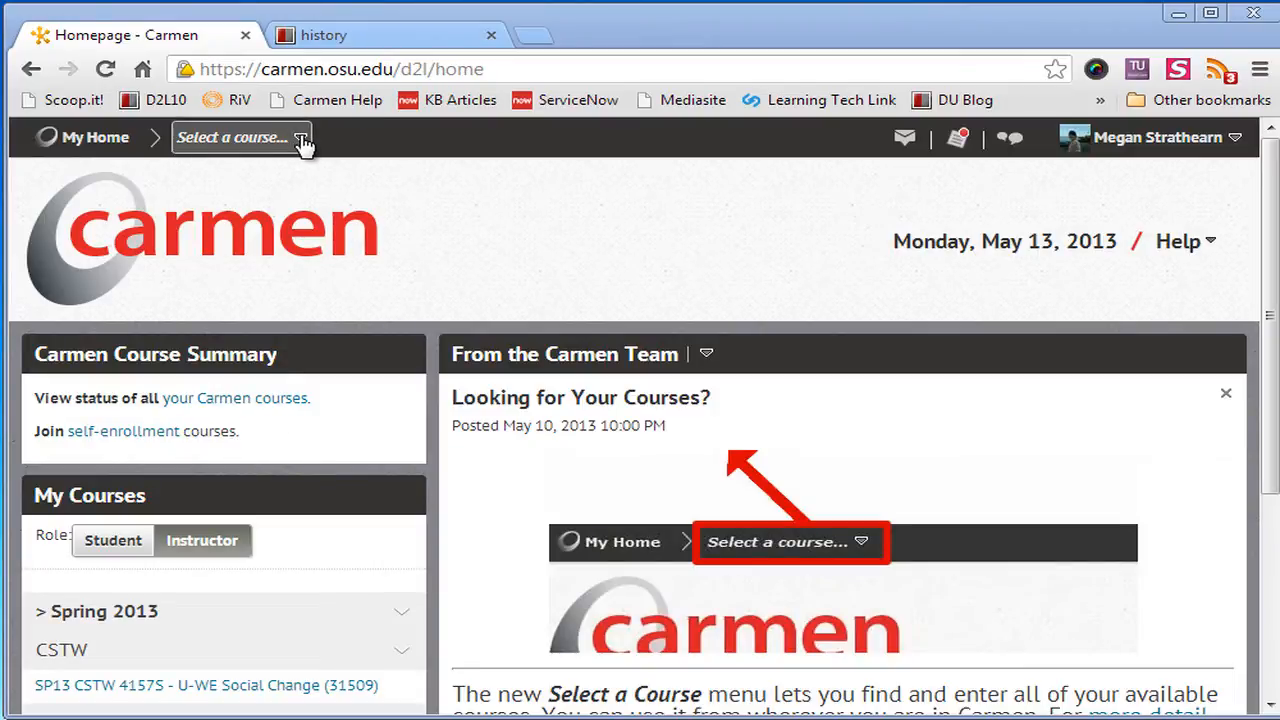
Step: Show the full course list from the navbar's 'Select a course...' selector
left_click(240, 136)
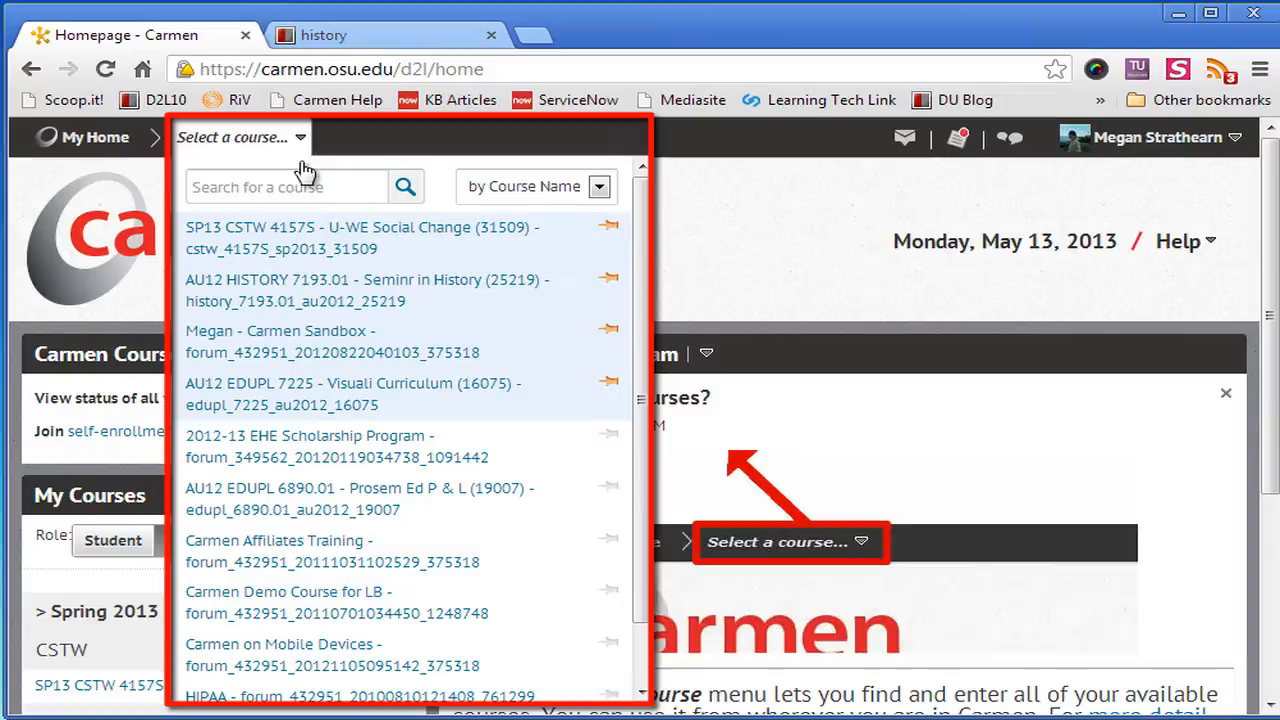
mouse_move(302, 438)
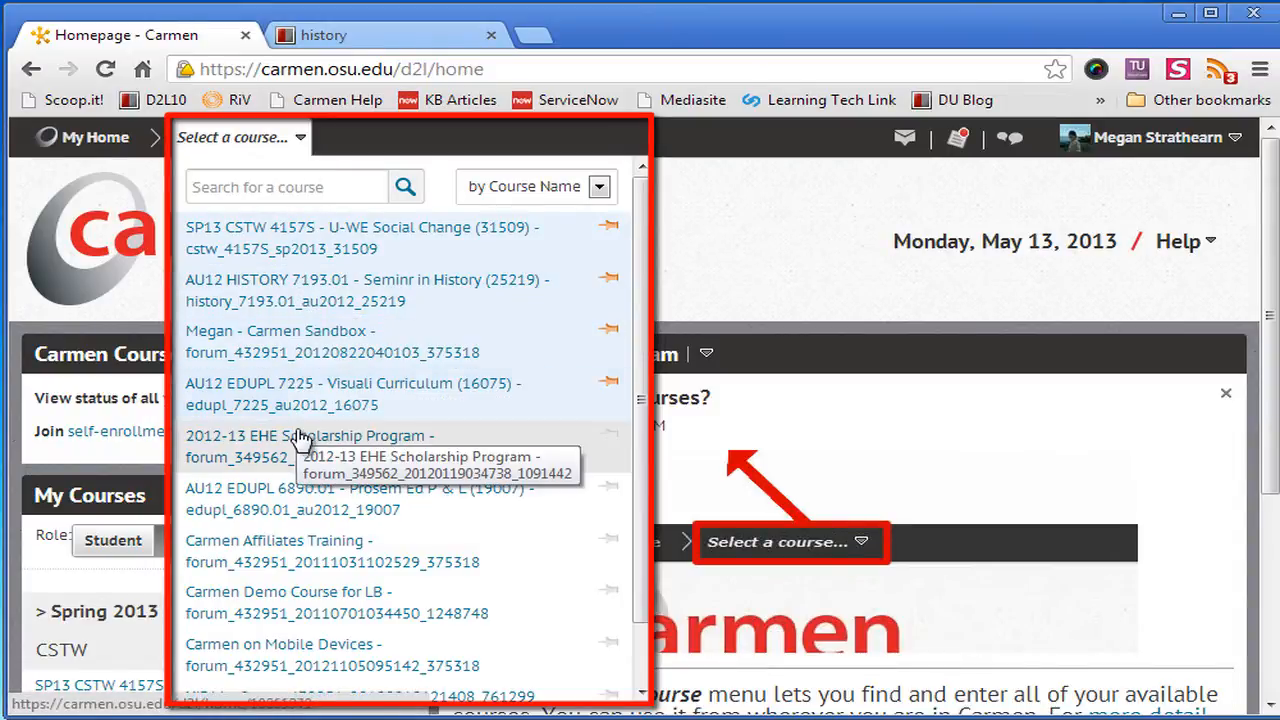
mouse_move(302, 442)
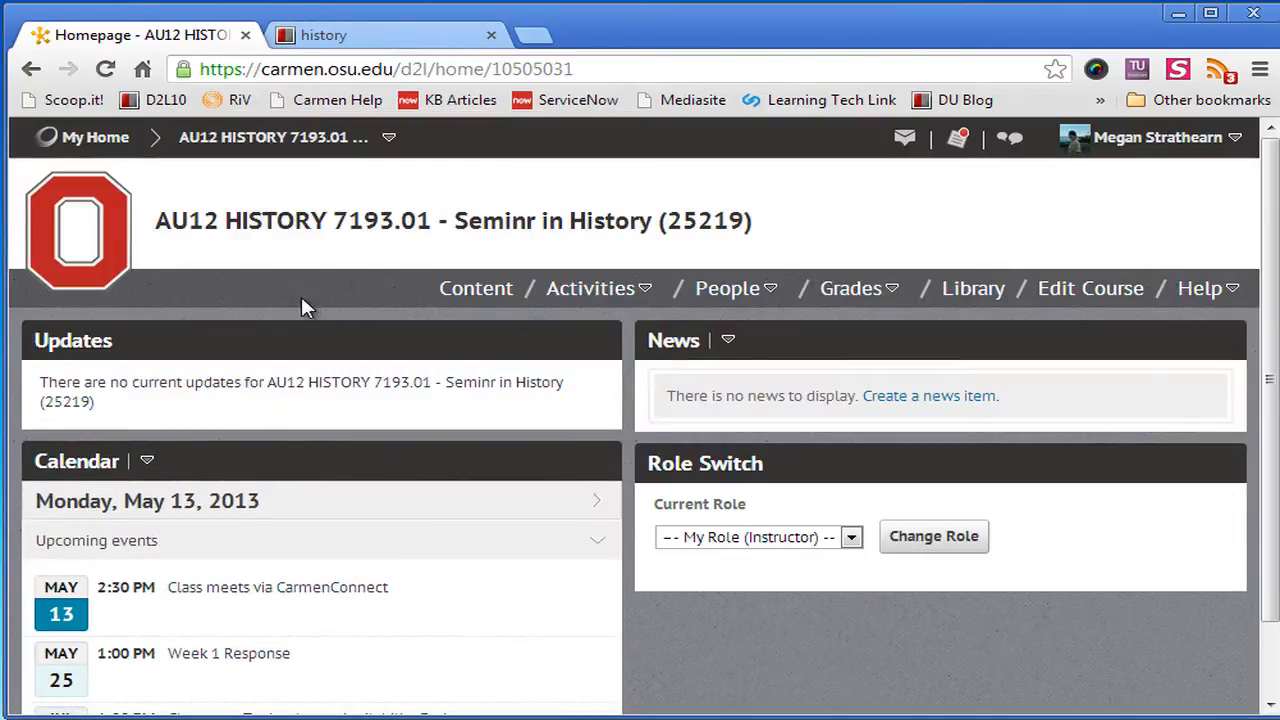
mouse_move(476, 288)
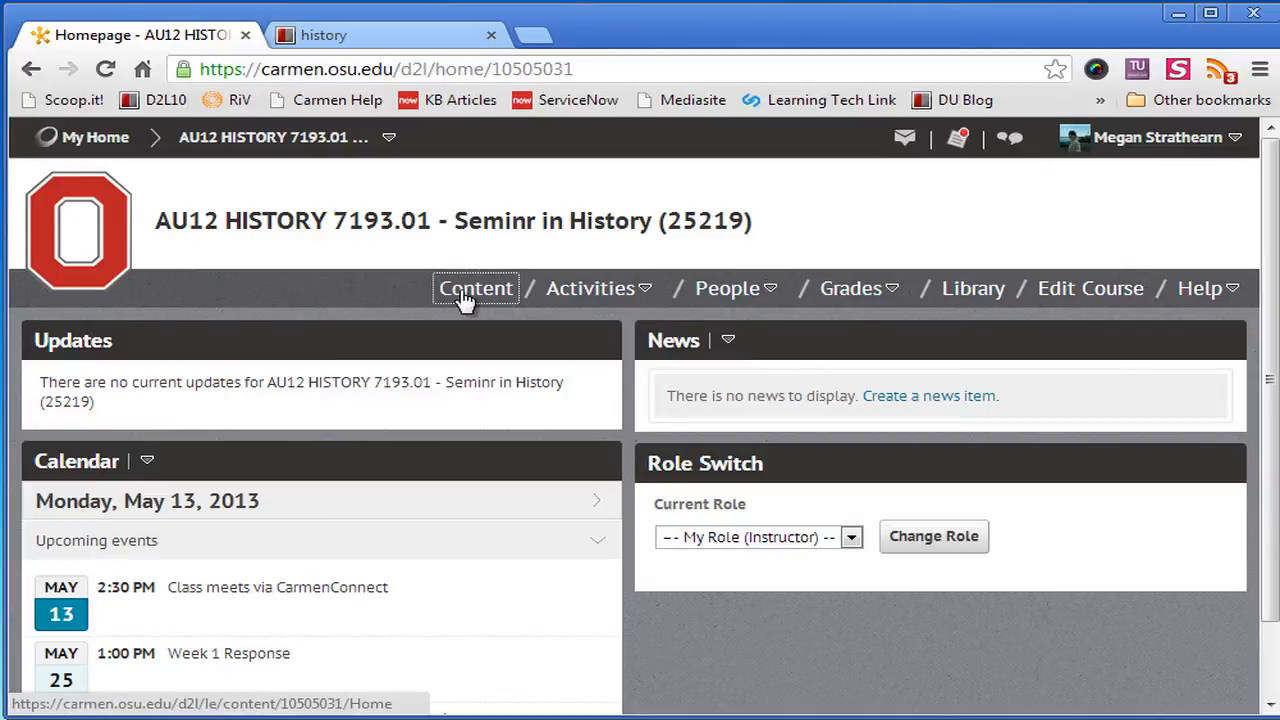
Step: Visit the history course's Content, then switch to the Carmen Sandbox course via the selector
left_click(476, 288)
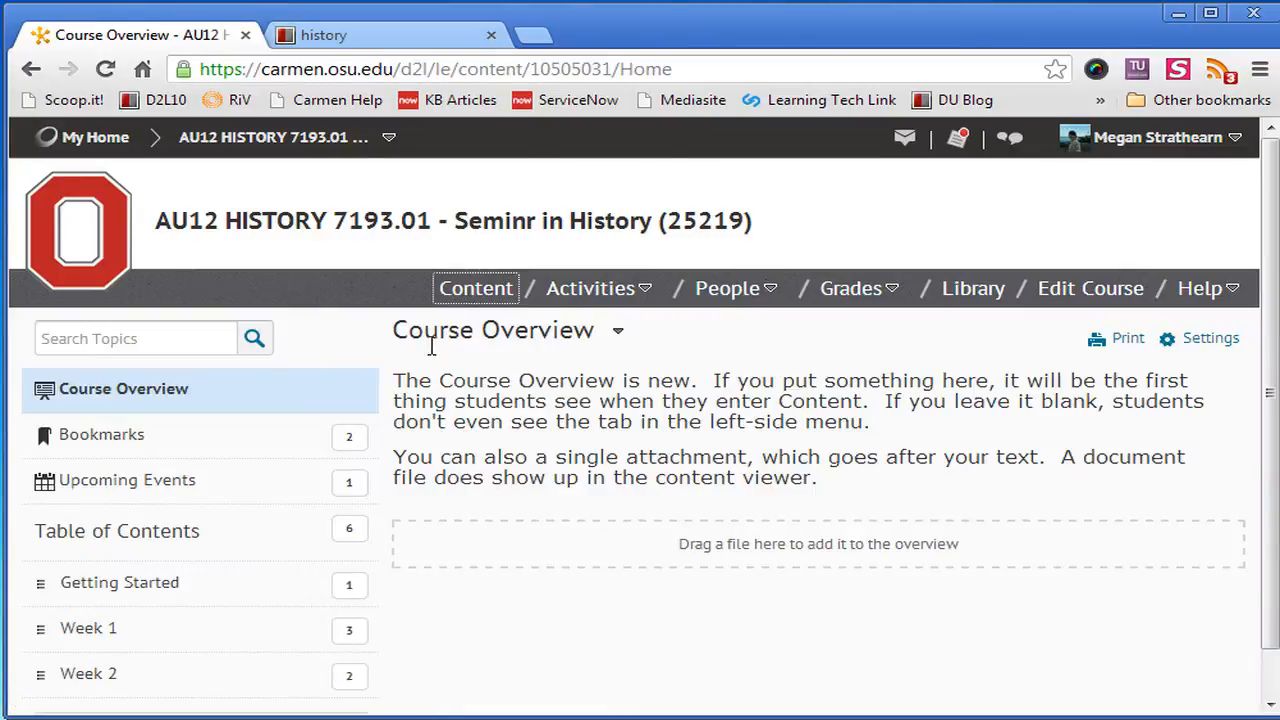
mouse_move(728, 288)
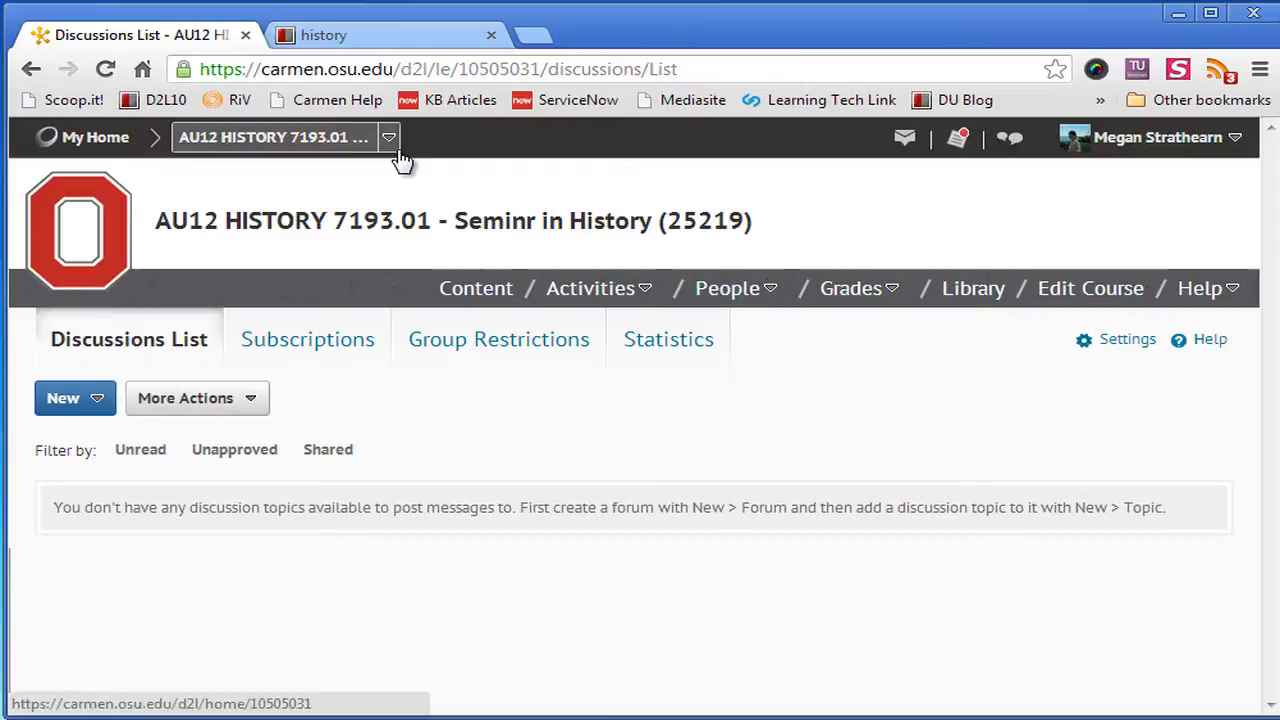
left_click(388, 136)
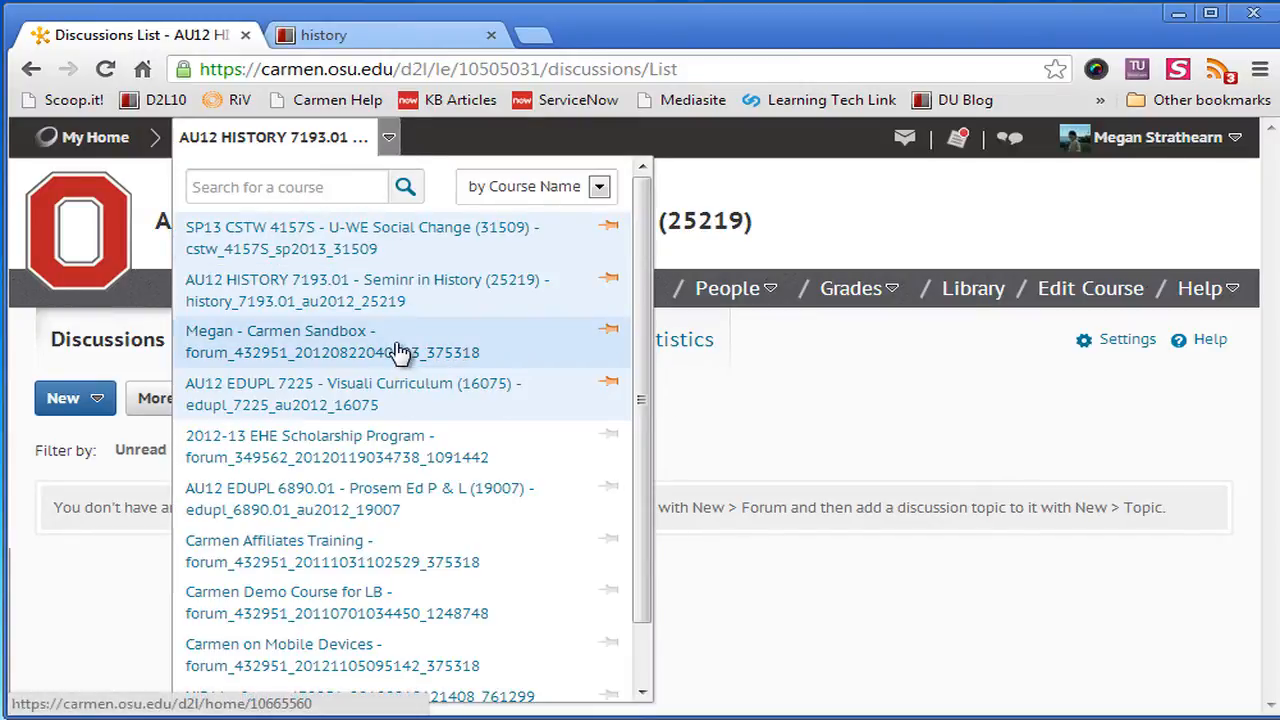
left_click(278, 330)
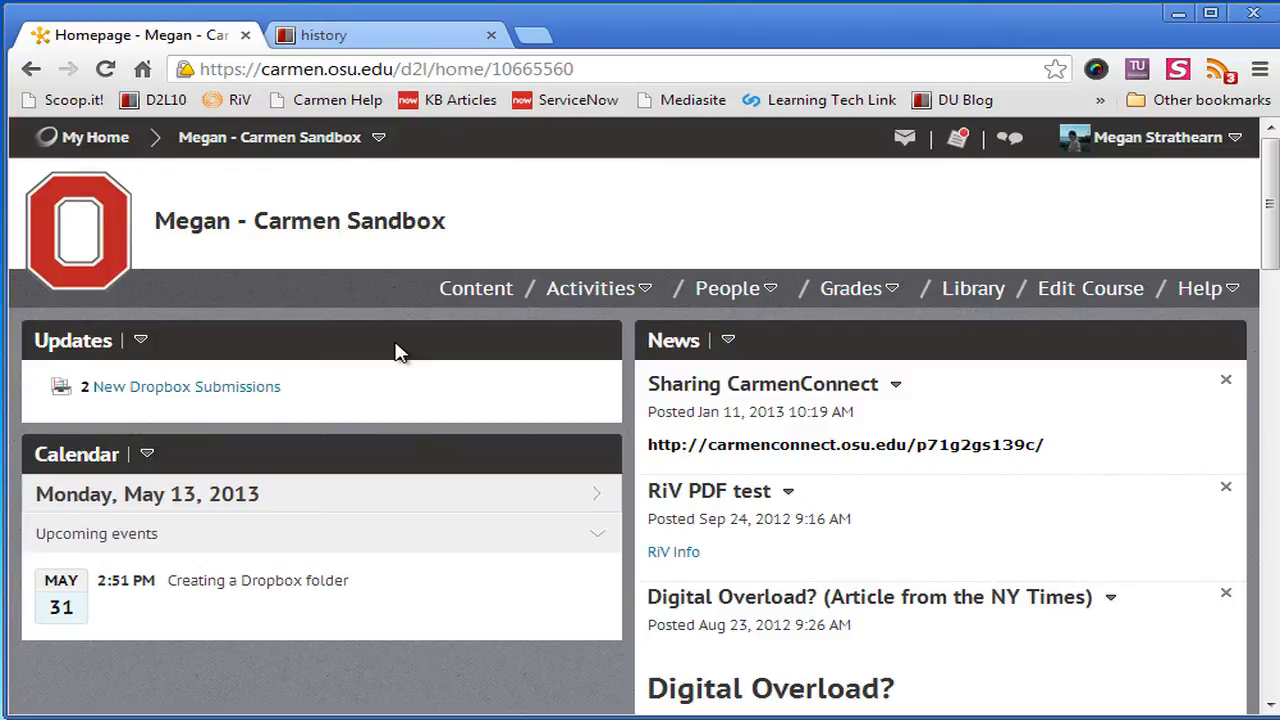
Step: Review the selector's sort options and search the course list for 'history'
left_click(380, 136)
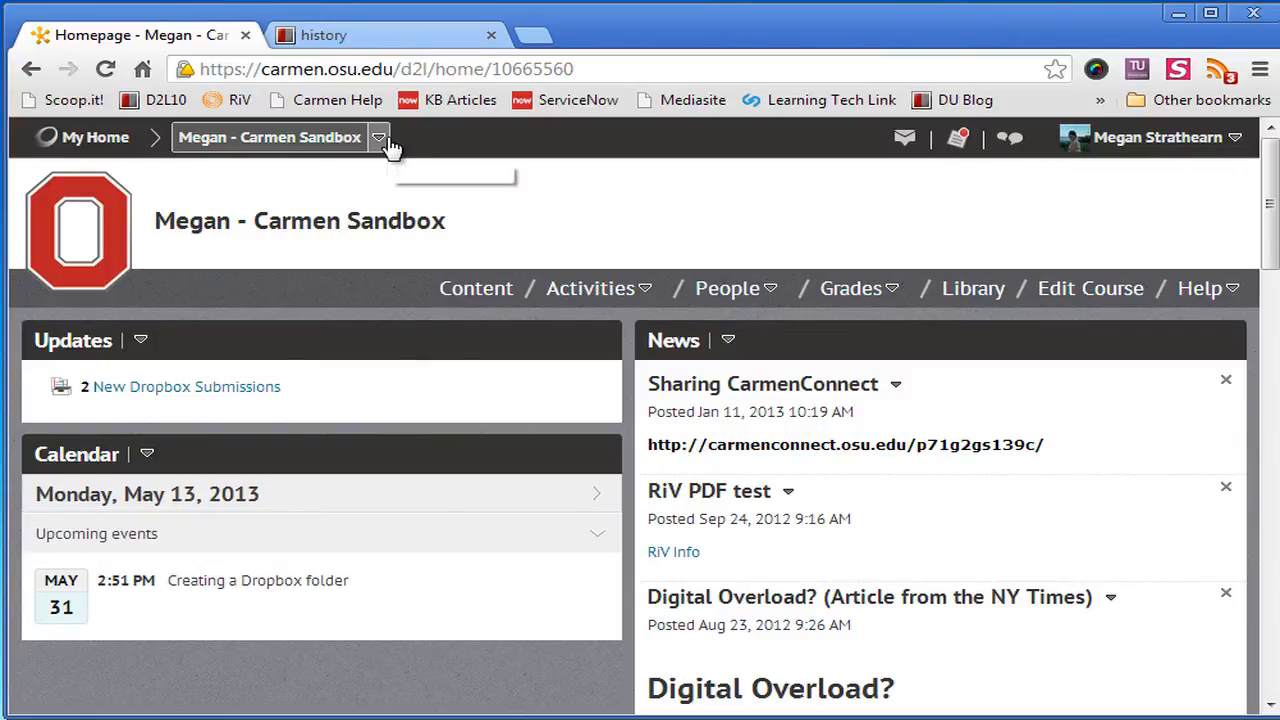
left_click(378, 136)
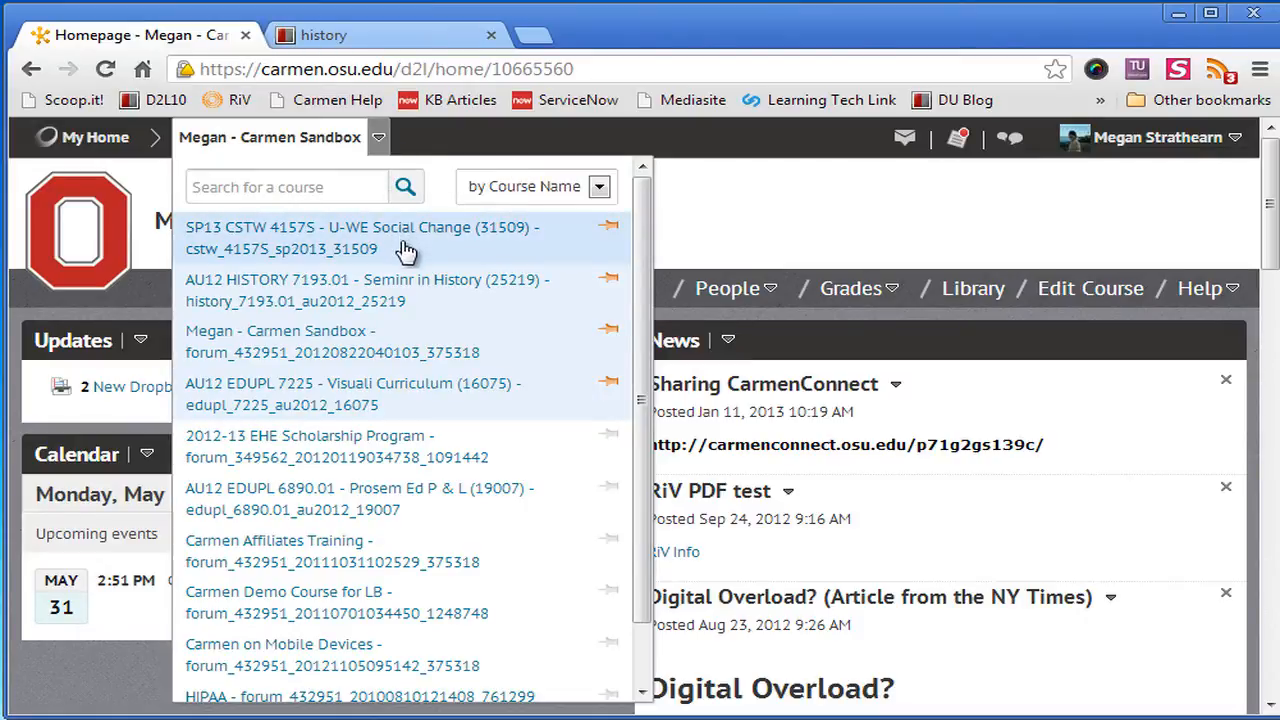
mouse_move(530, 270)
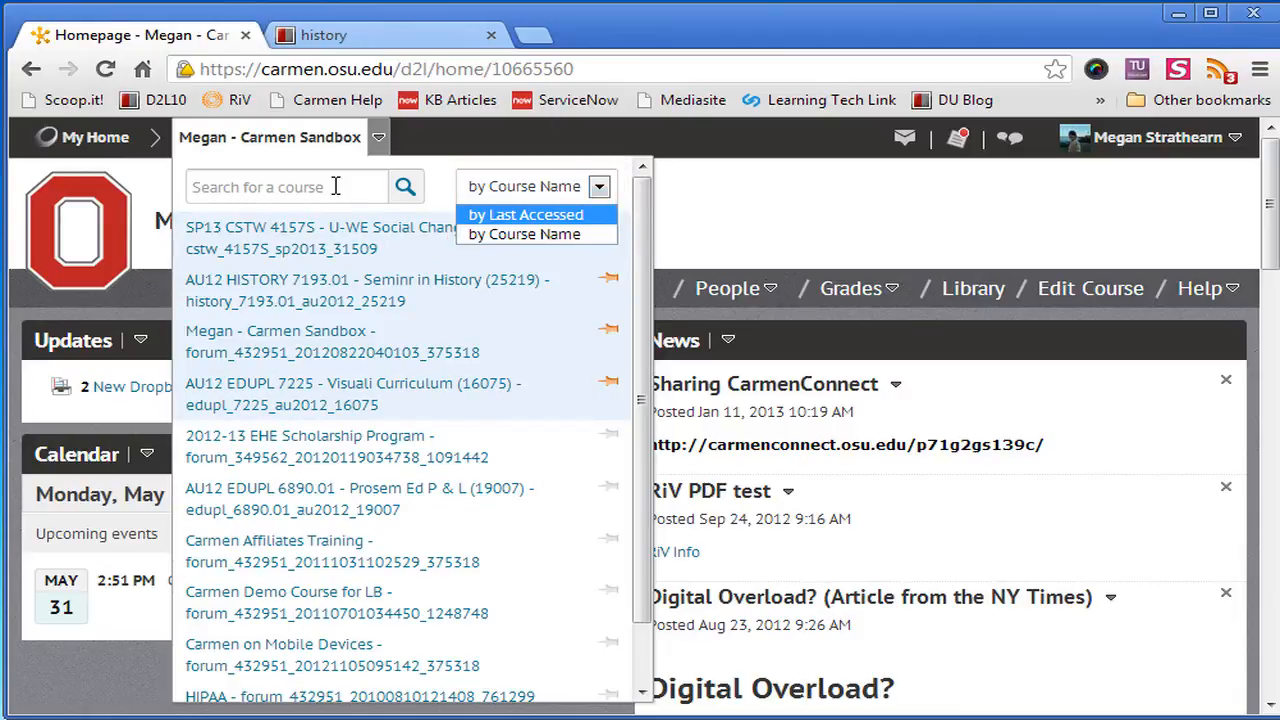
left_click(290, 188)
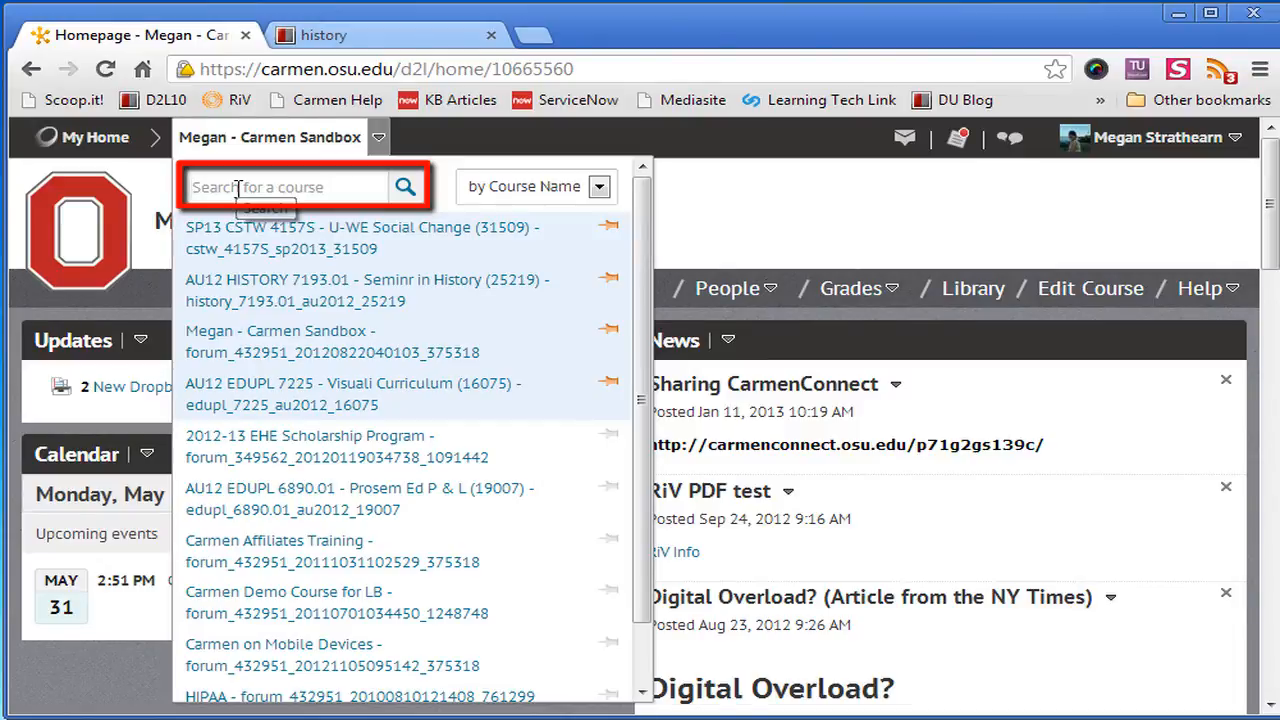
type("history")
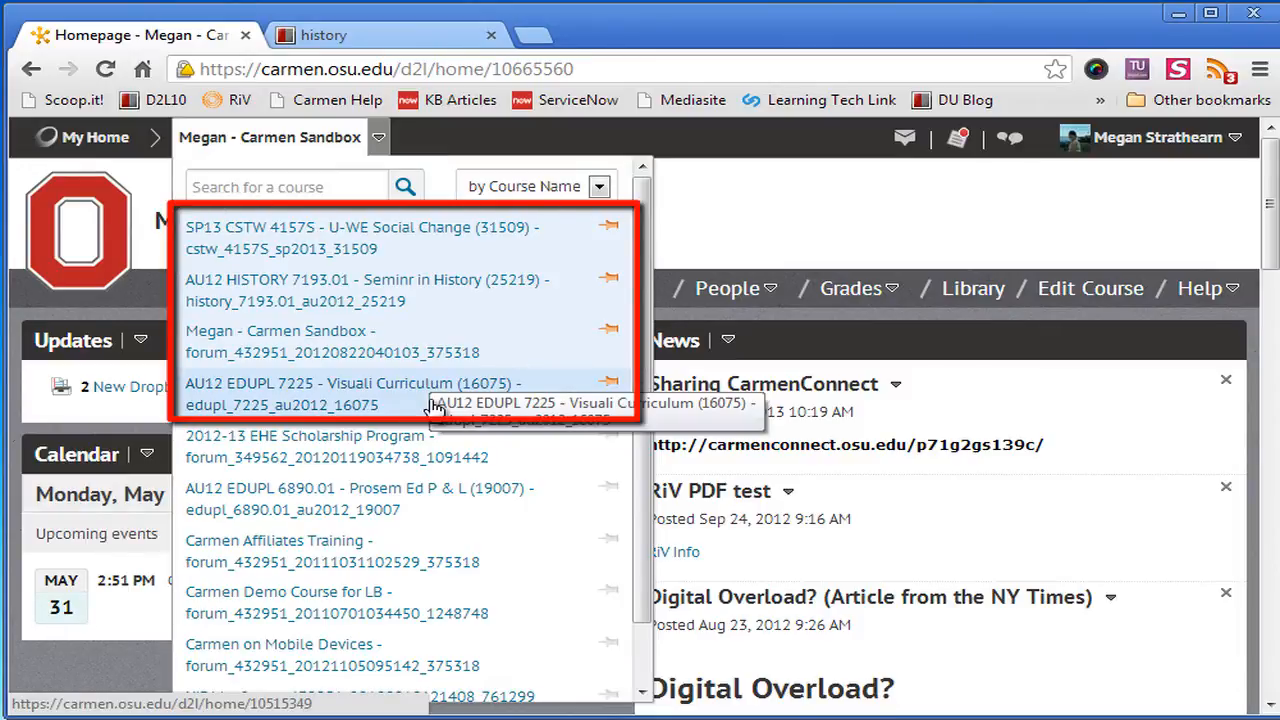
mouse_move(510, 280)
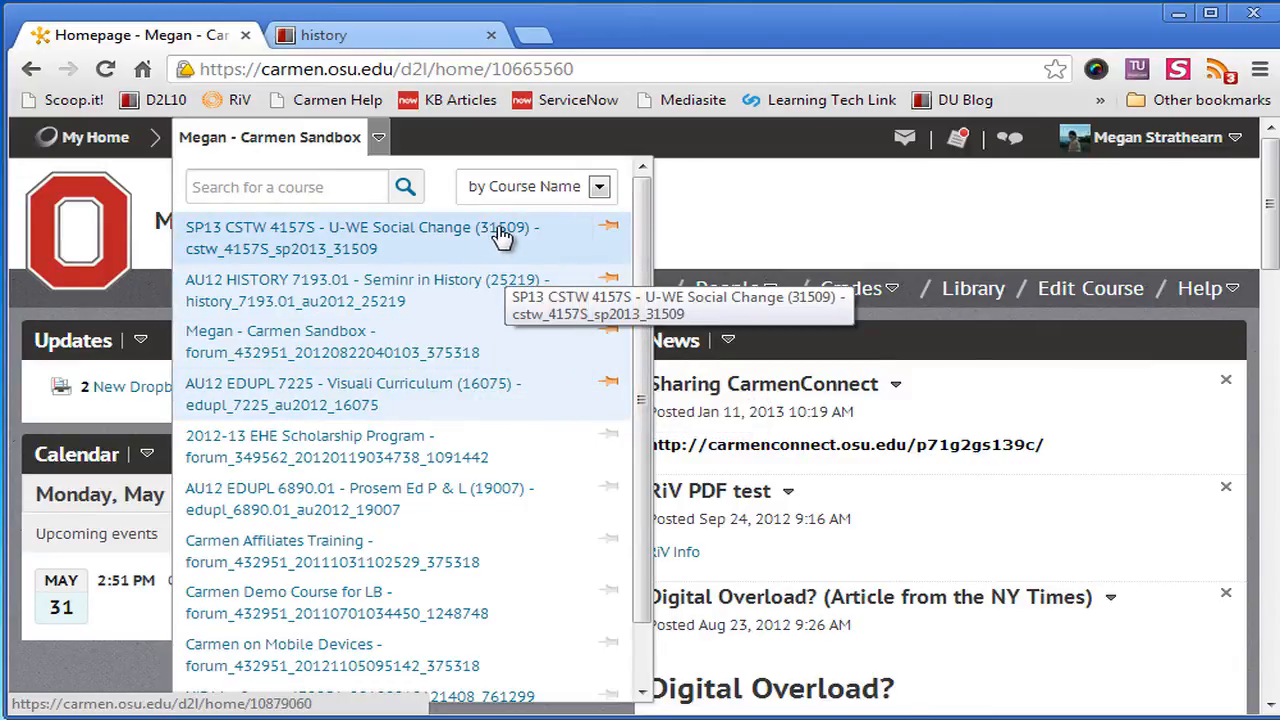
mouse_move(544, 248)
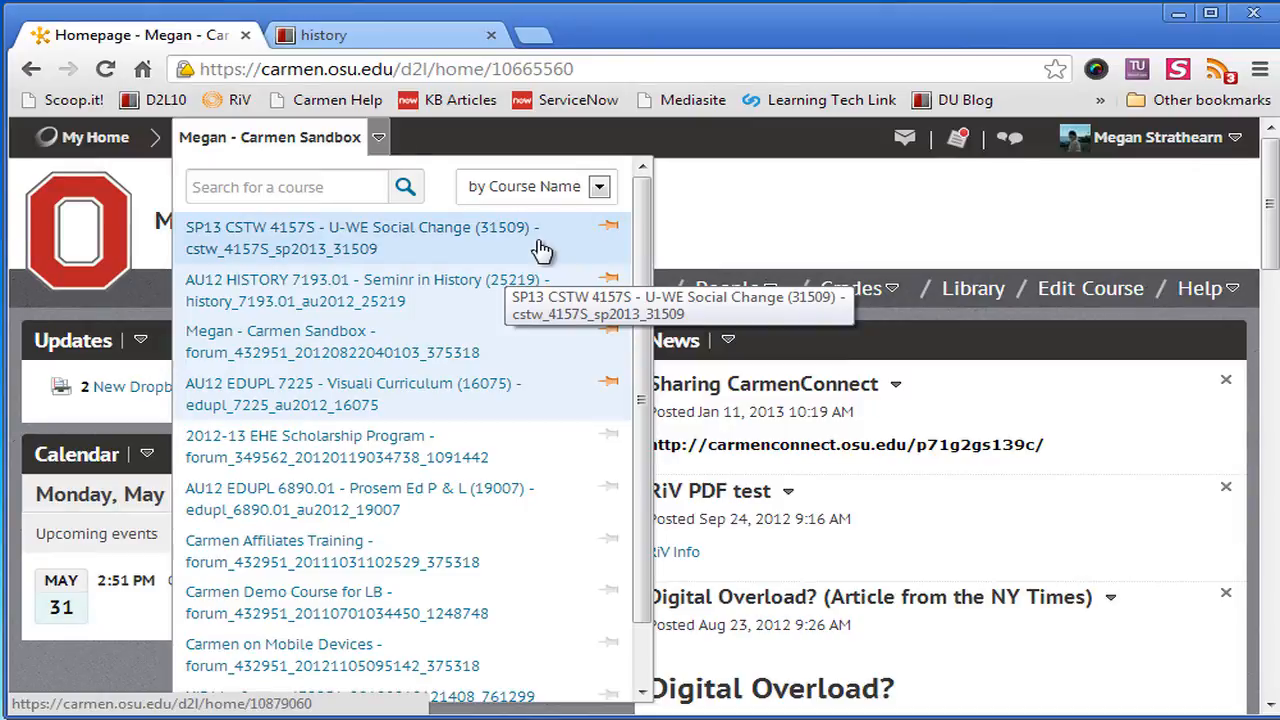
mouse_move(536, 256)
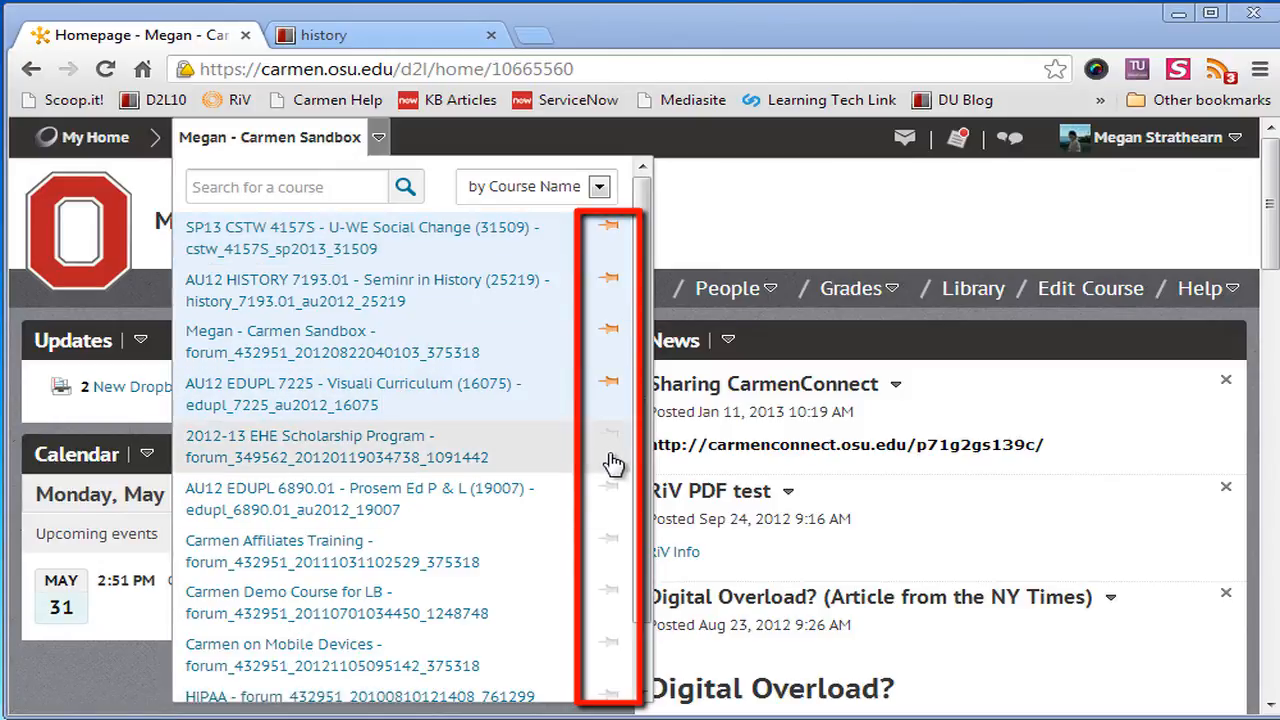
mouse_move(618, 510)
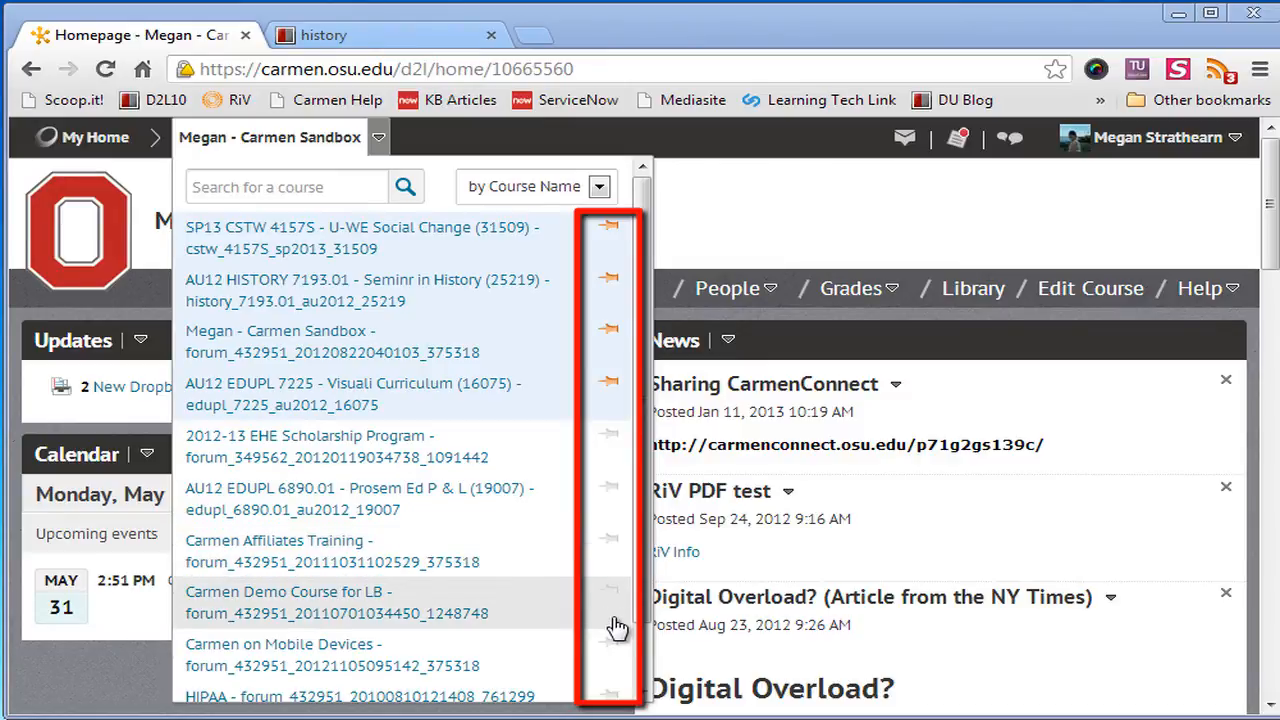
Step: Scroll the course list down to load courses through spring 2013 EDUPL
scroll("down", 3)
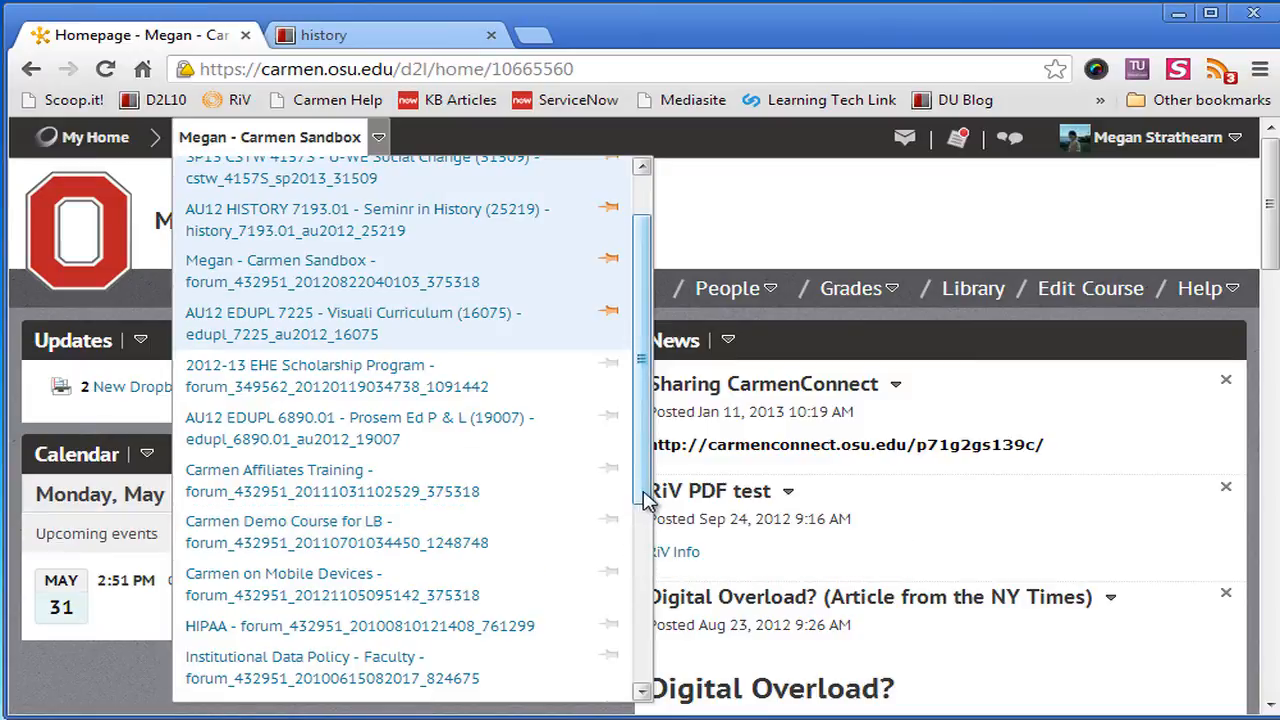
scroll("down", 3)
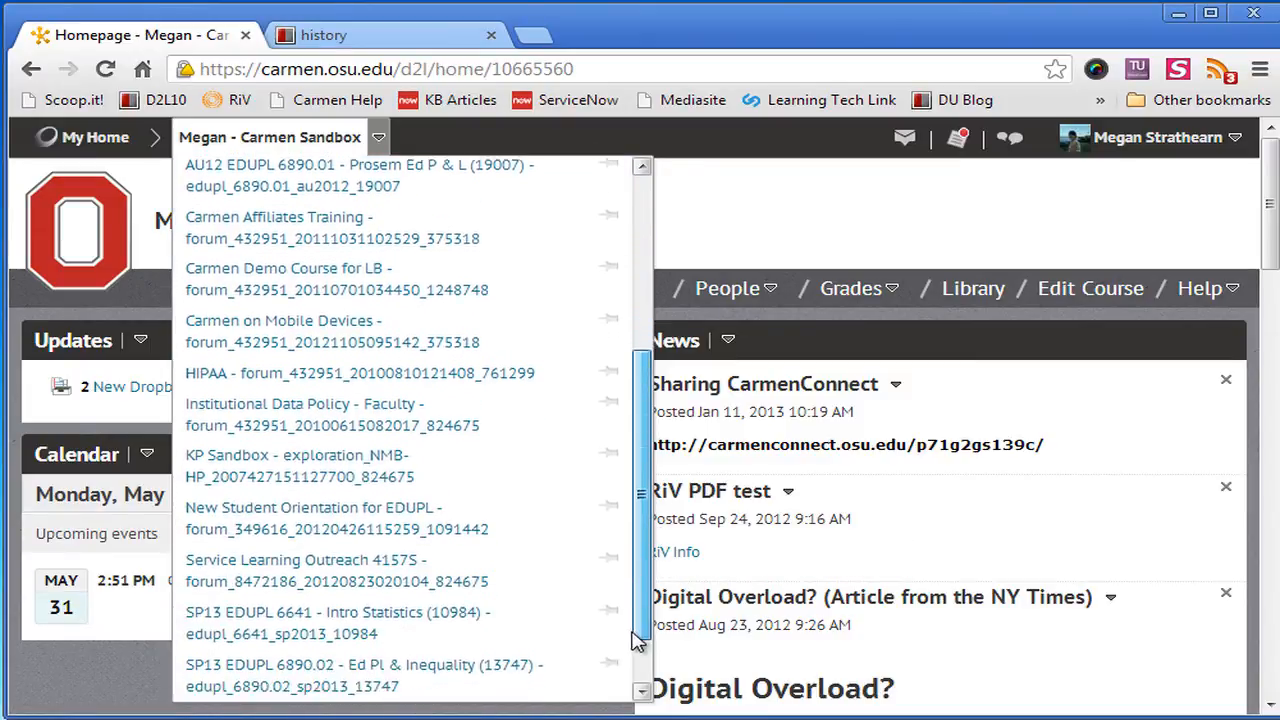